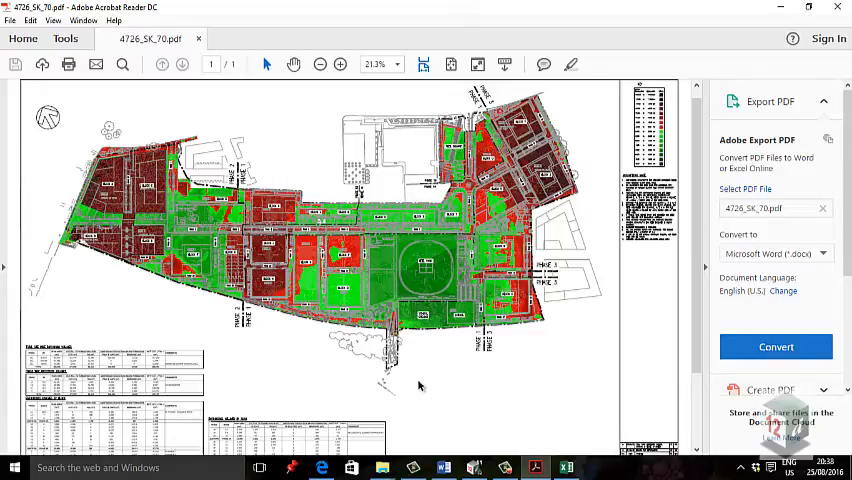
# Glance at the browser mail window, then return to the 4726_SK_70 cut/fill plan PDF
pyautogui.click(322, 467)
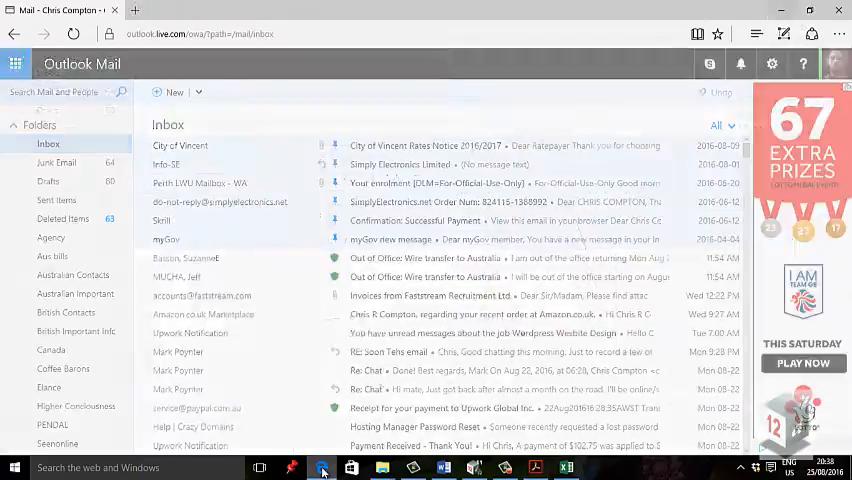
pyautogui.click(535, 467)
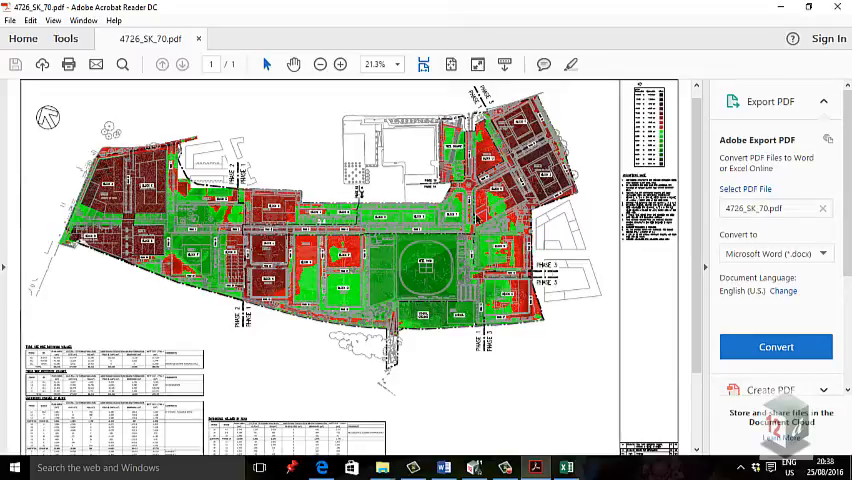
pyautogui.moveTo(752, 14)
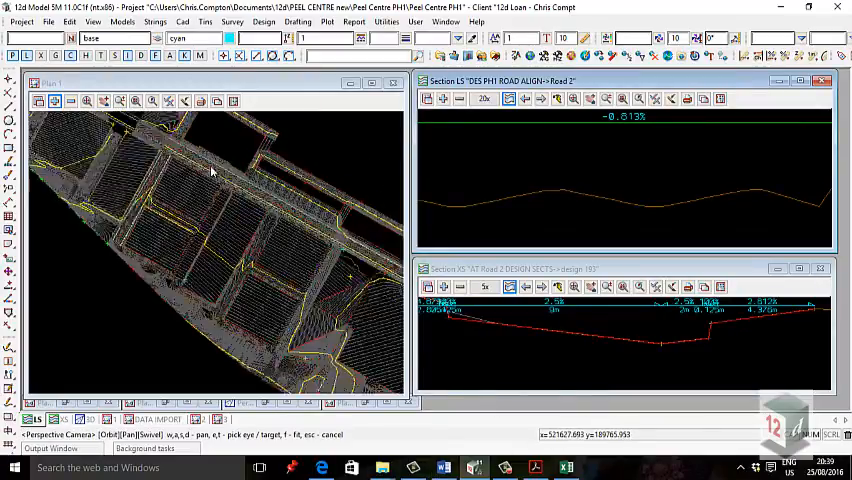
# Orbit and zoom out the Plan 1 perspective to see the entire site model
pyautogui.moveTo(210, 170); pyautogui.dragTo(260, 305)
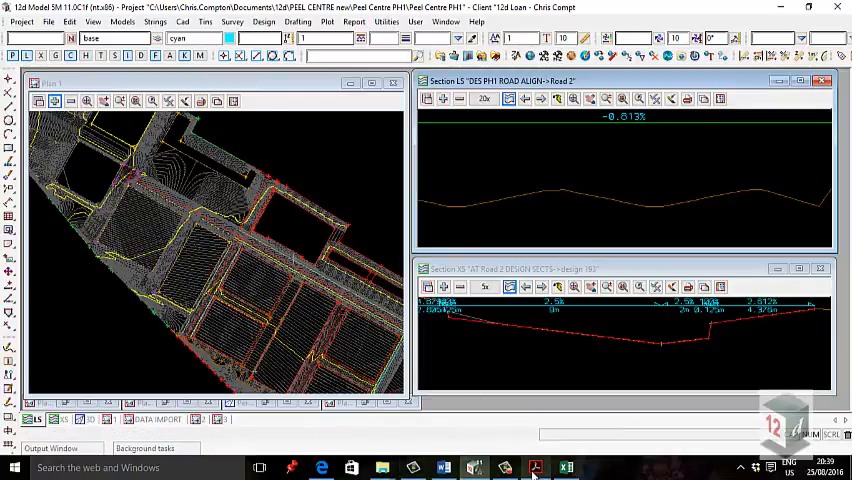
pyautogui.click(535, 467)
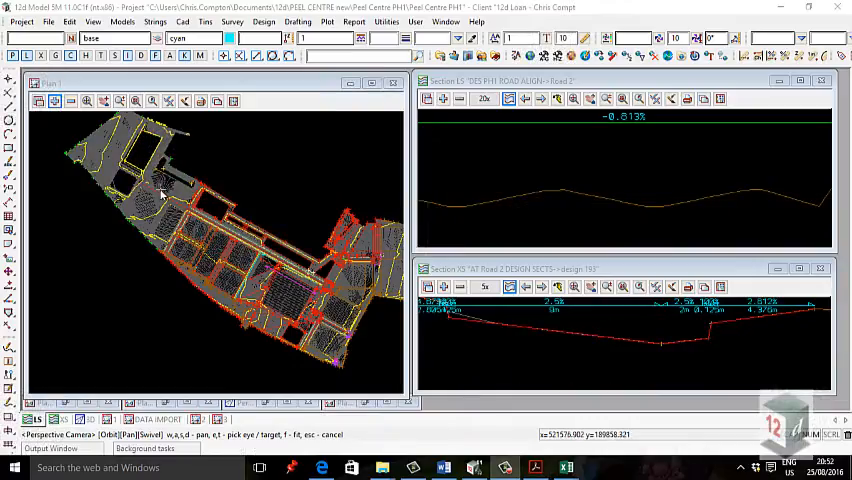
pyautogui.click(9, 147)
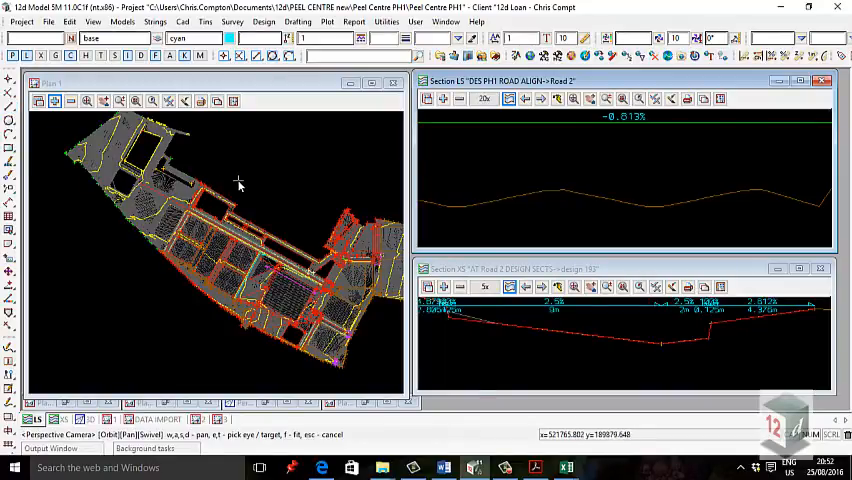
pyautogui.click(206, 21)
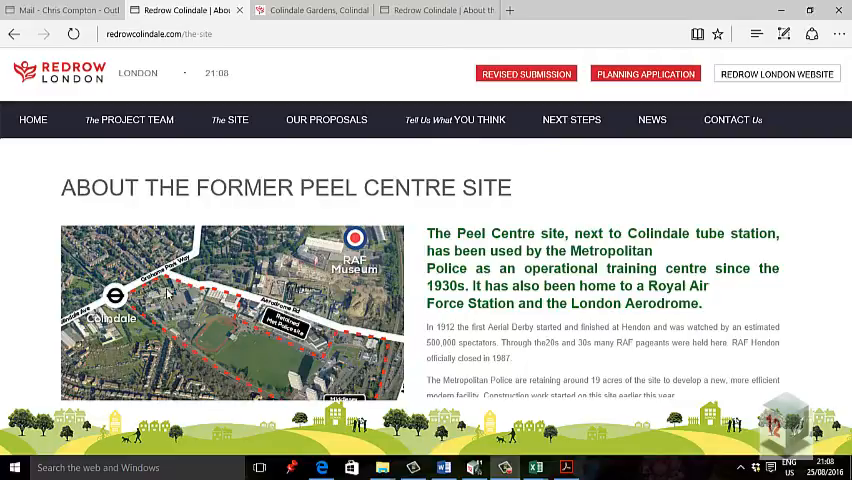
pyautogui.moveTo(248, 383)
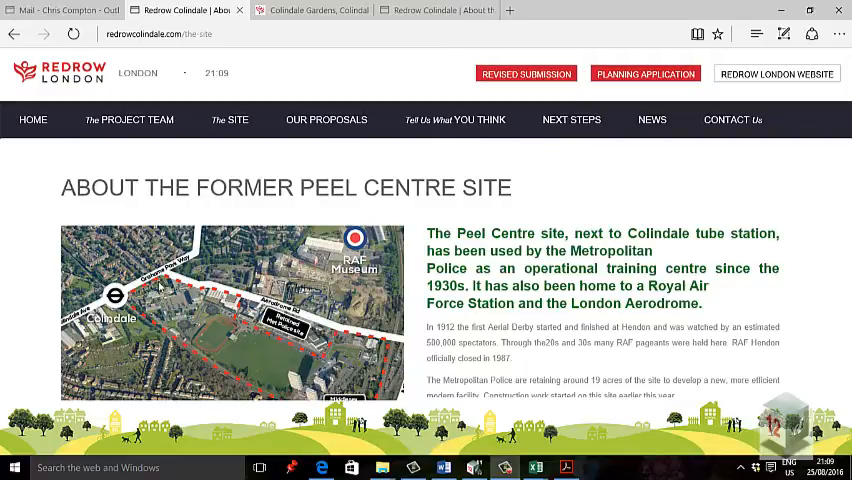
pyautogui.moveTo(220, 328)
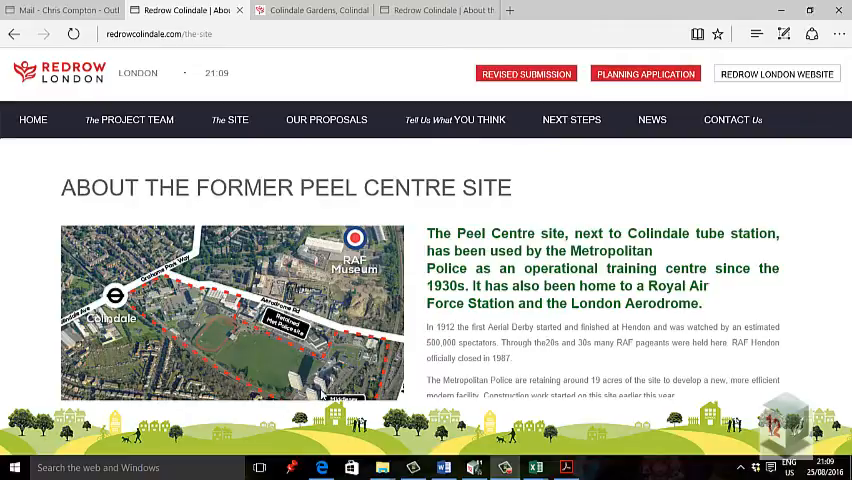
pyautogui.moveTo(335, 380)
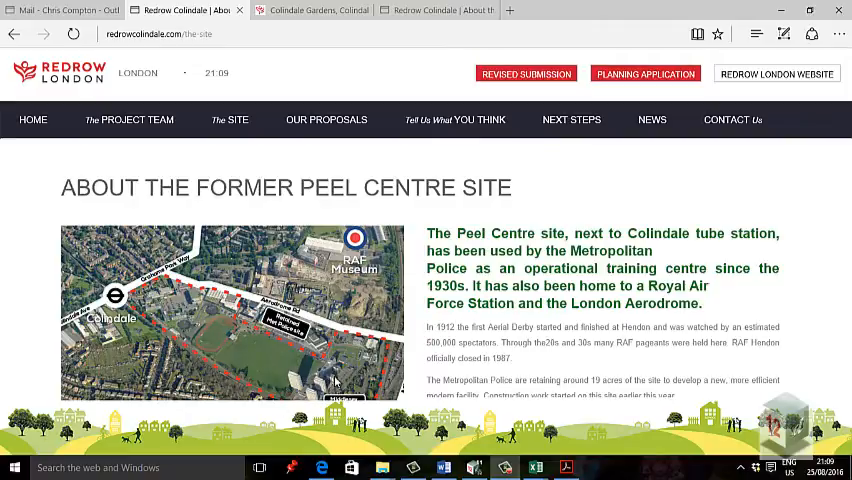
pyautogui.moveTo(160, 300)
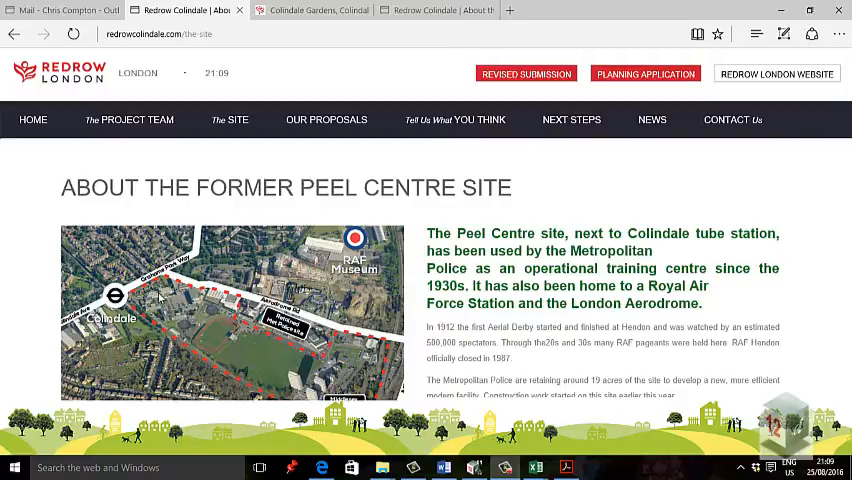
# Review the aerial map and site boundary on the Redrow Colindale 'The Site' page
pyautogui.click(313, 10)
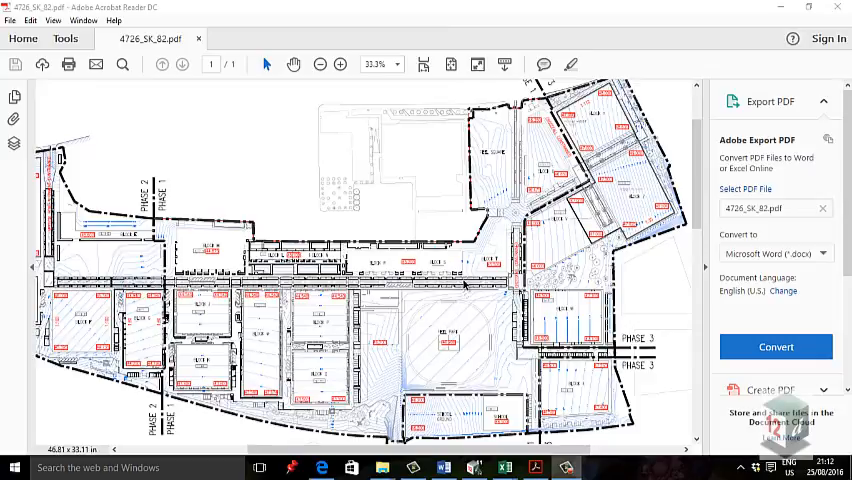
pyautogui.moveTo(515, 205)
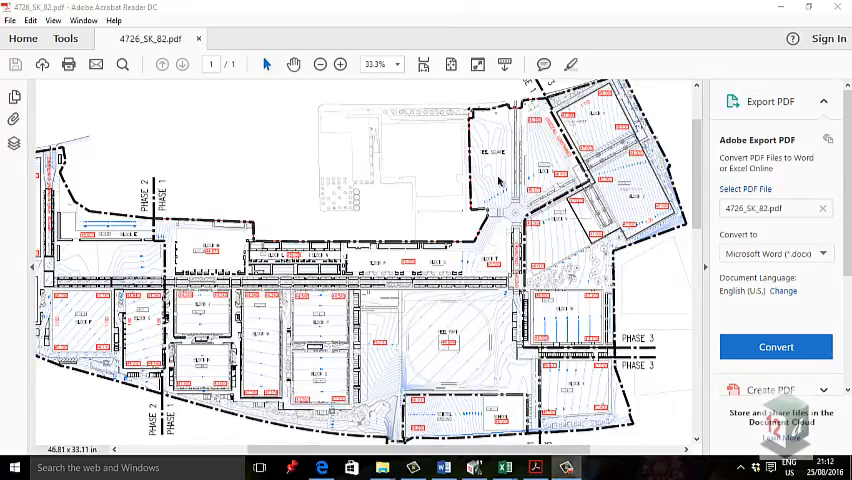
pyautogui.moveTo(513, 222)
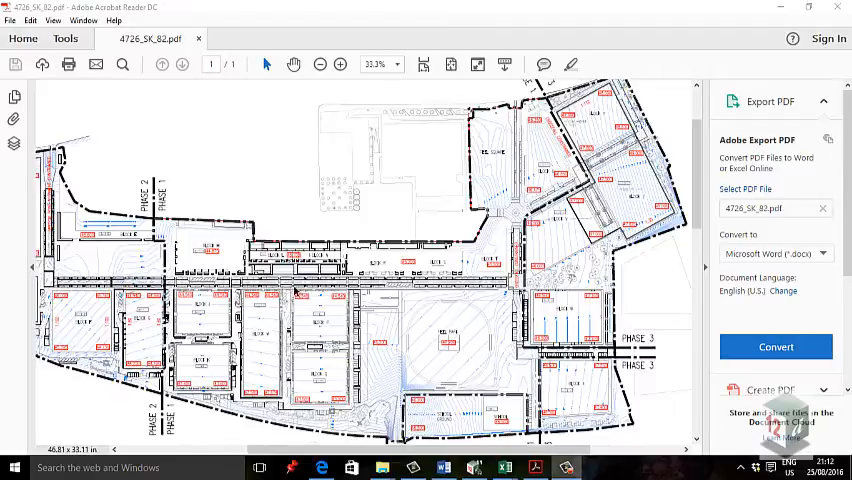
pyautogui.moveTo(491, 258)
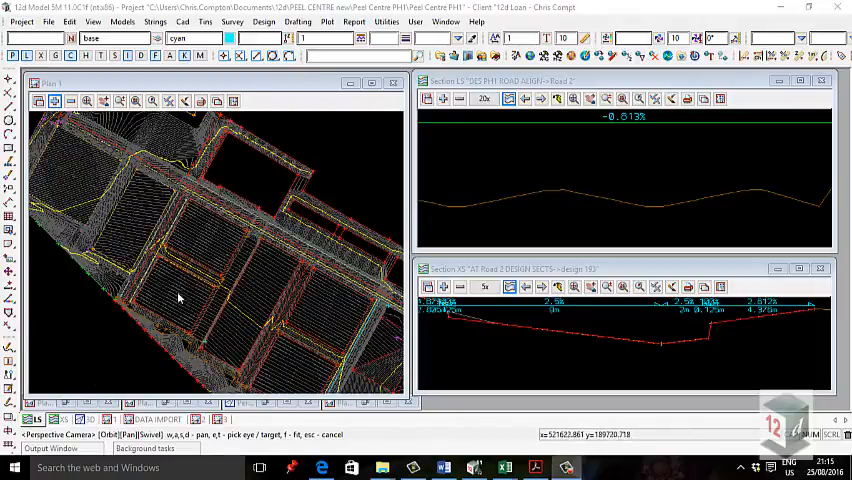
# Orbit the site model around the northern blocks and create new plan view Plan 3
pyautogui.moveTo(180, 298); pyautogui.dragTo(95, 230)
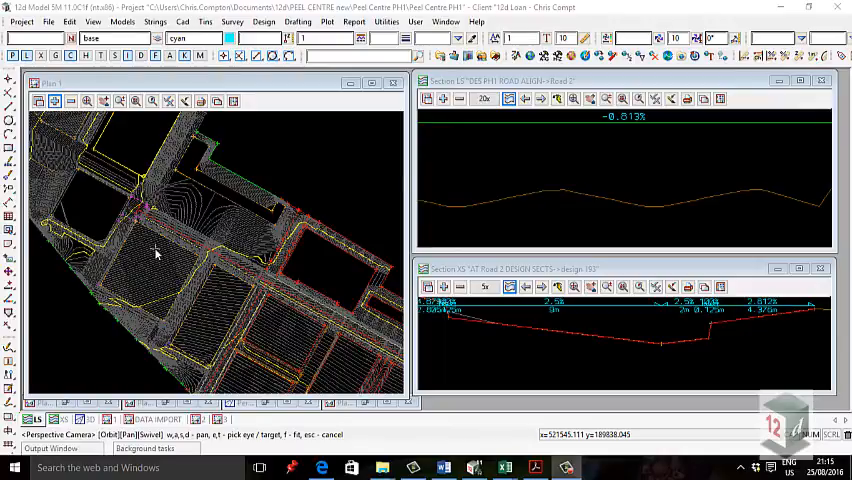
pyautogui.moveTo(113, 189)
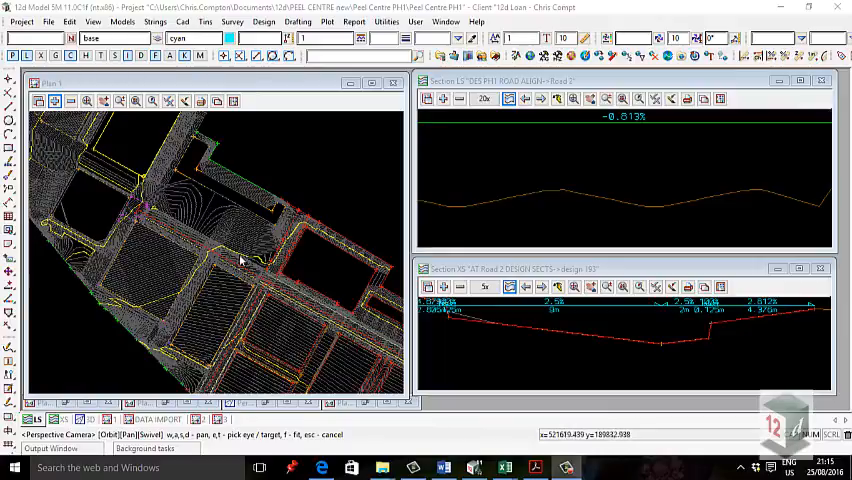
pyautogui.moveTo(263, 290)
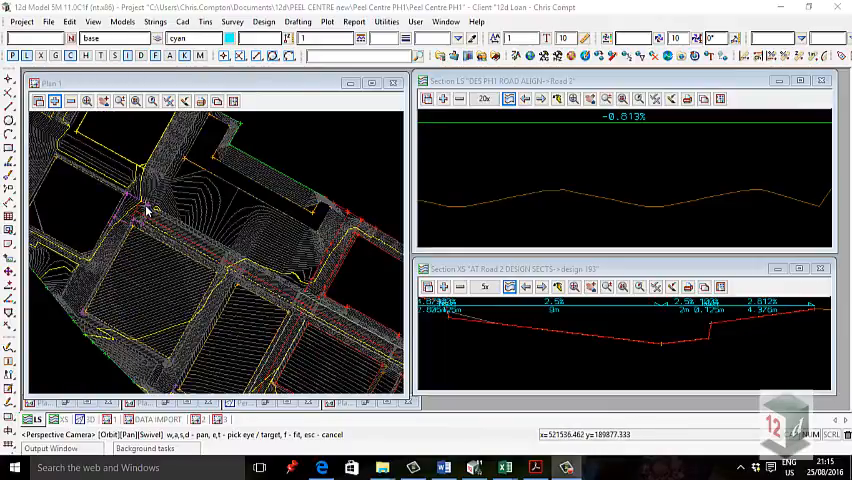
pyautogui.moveTo(145, 210); pyautogui.dragTo(85, 188)
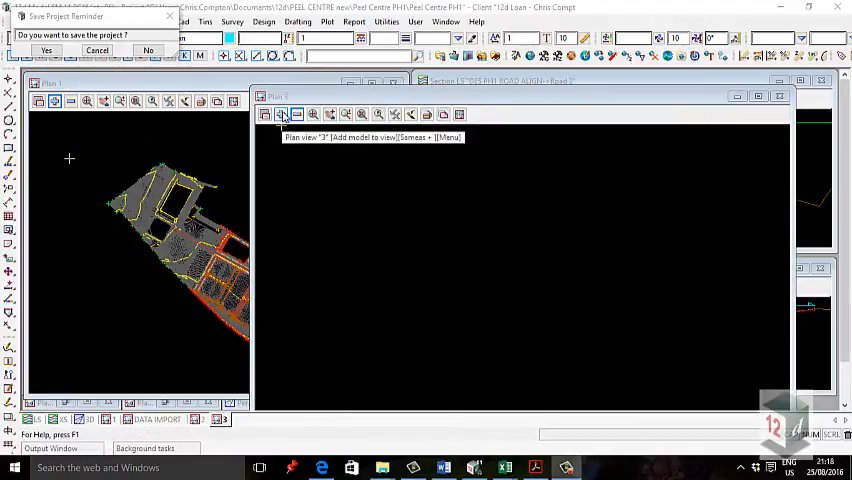
# Add the coloured site area polygon model to Plan 3
pyautogui.click(281, 114)
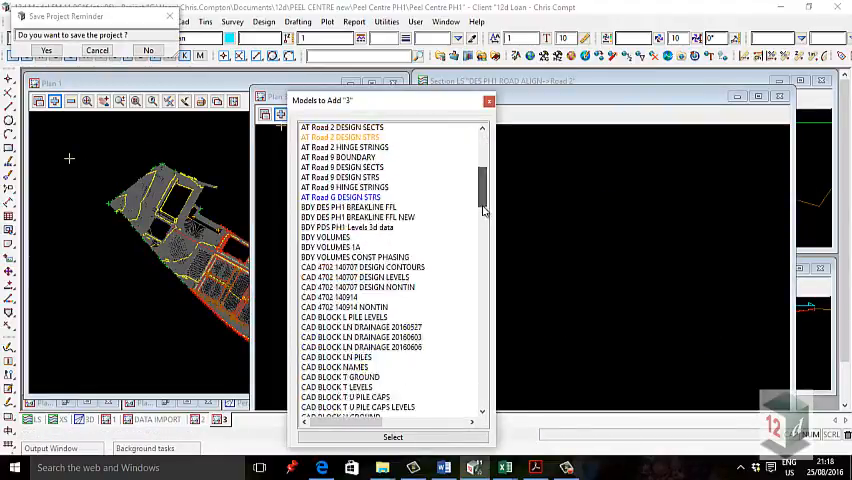
pyautogui.scroll(-3)
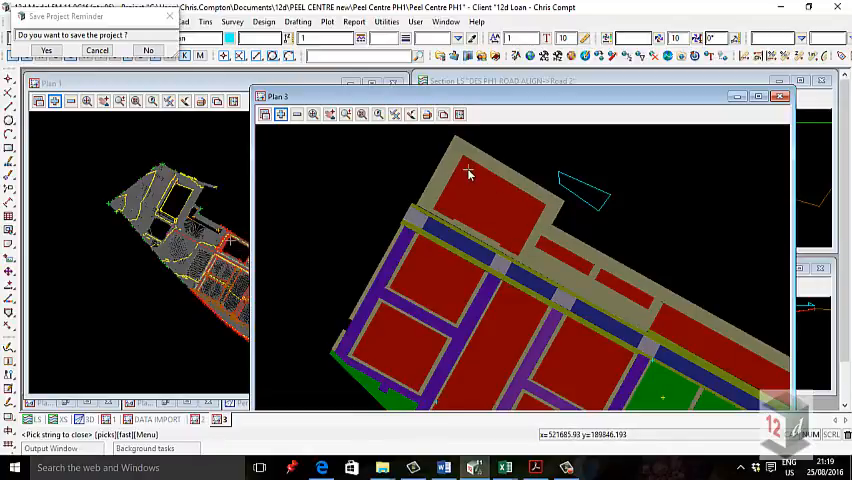
pyautogui.moveTo(480, 228)
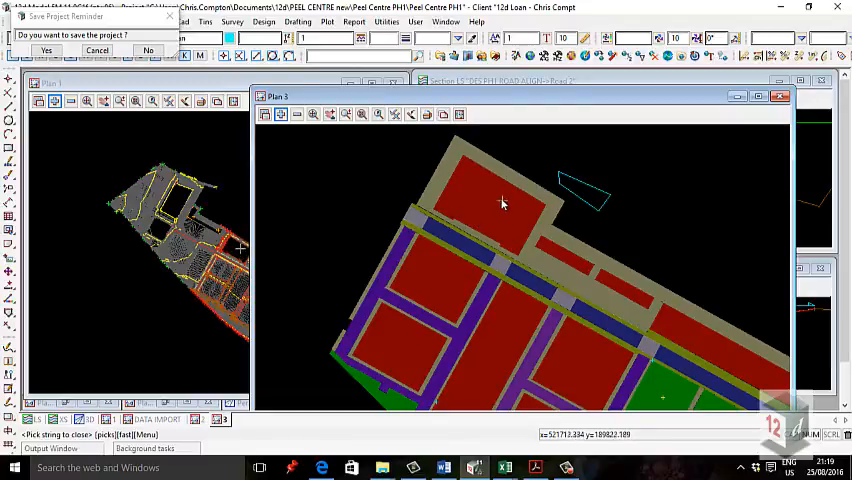
pyautogui.moveTo(493, 181)
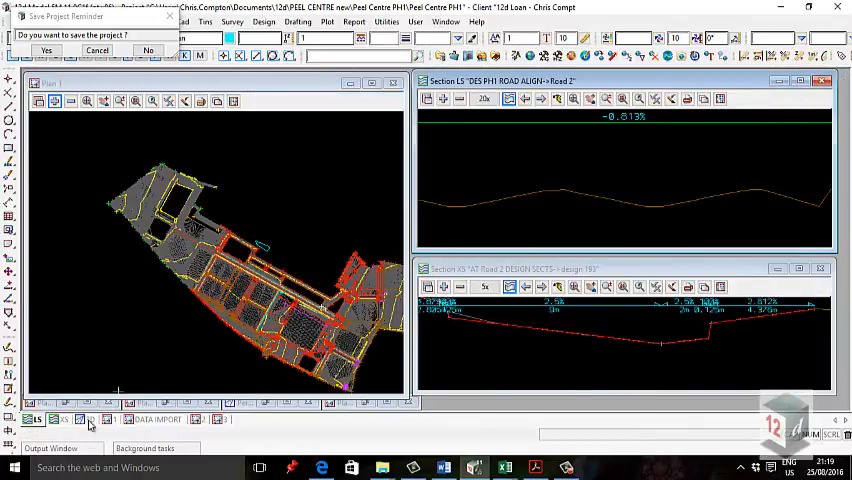
# Bring Plan 3 forward and bring up the Tin Translate/Copy panel from Tins > Utilities
pyautogui.click(88, 419)
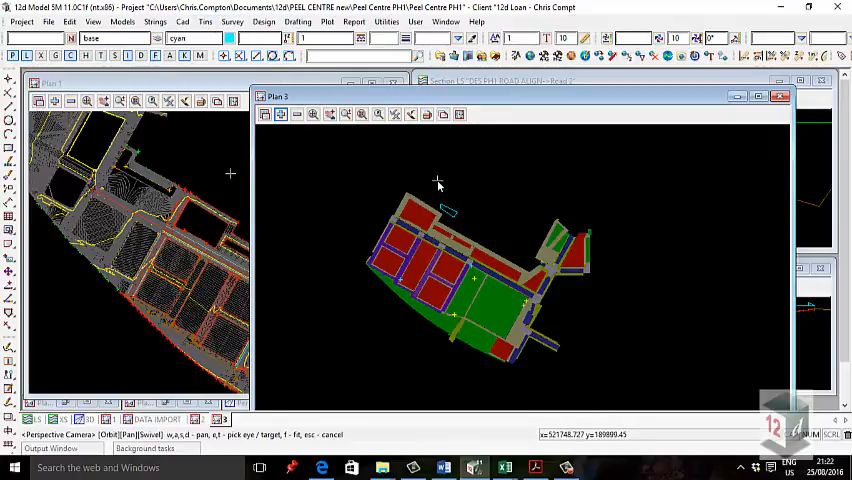
pyautogui.click(205, 21)
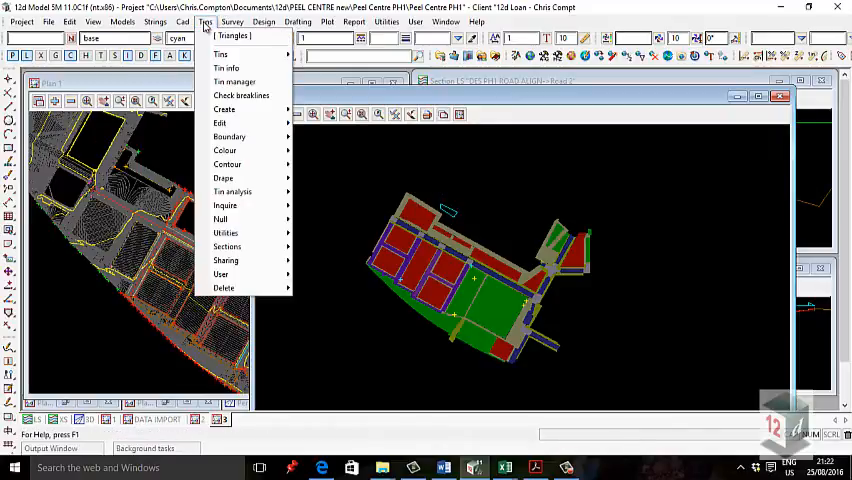
pyautogui.click(231, 21)
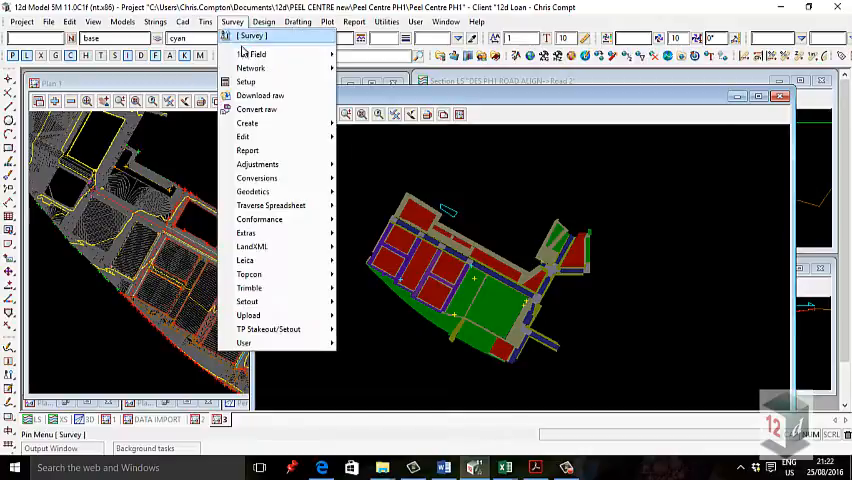
pyautogui.click(205, 21)
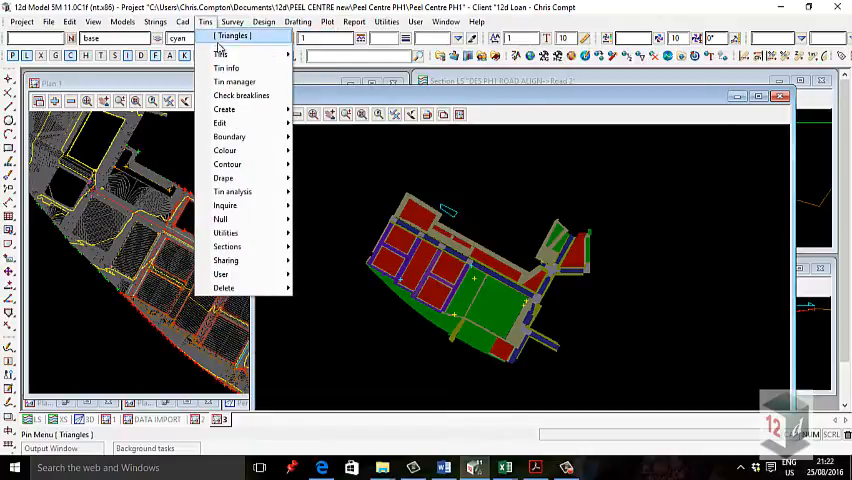
pyautogui.moveTo(232, 191)
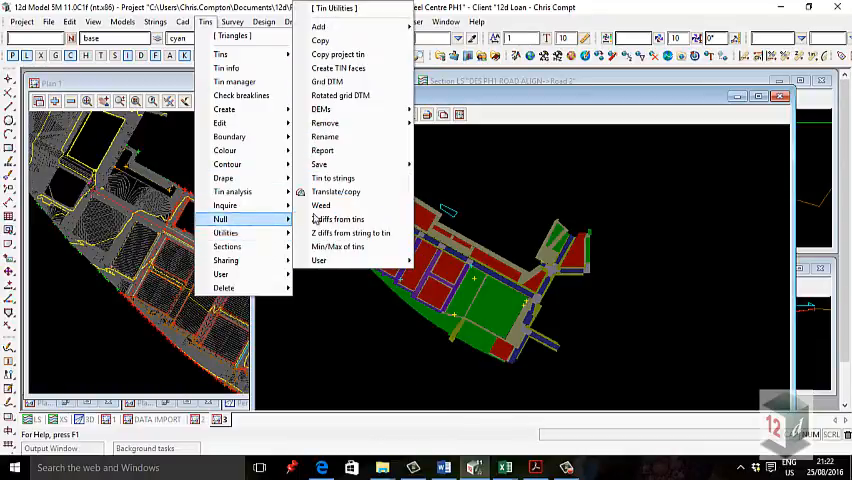
pyautogui.click(335, 191)
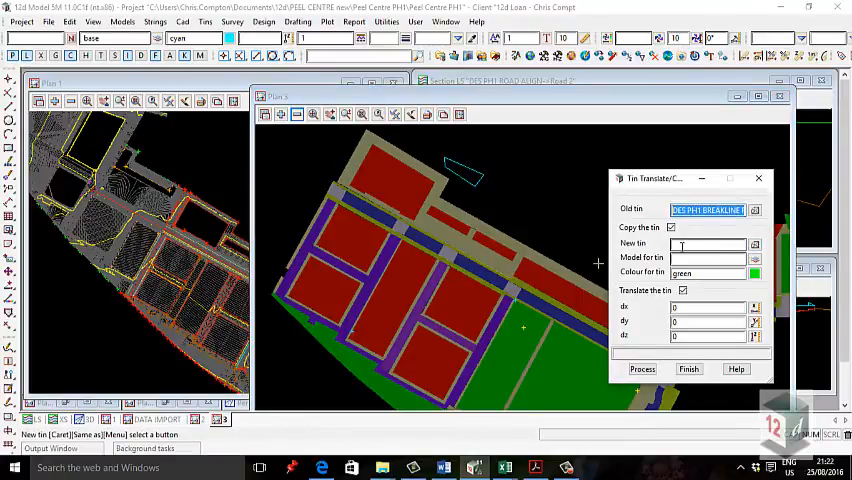
# Copy PH1 BREAKLINE FFL with dz -0.73 into the suspended slab minus 730 tin and display it
pyautogui.write('PH1 BREAKLINE FFL')
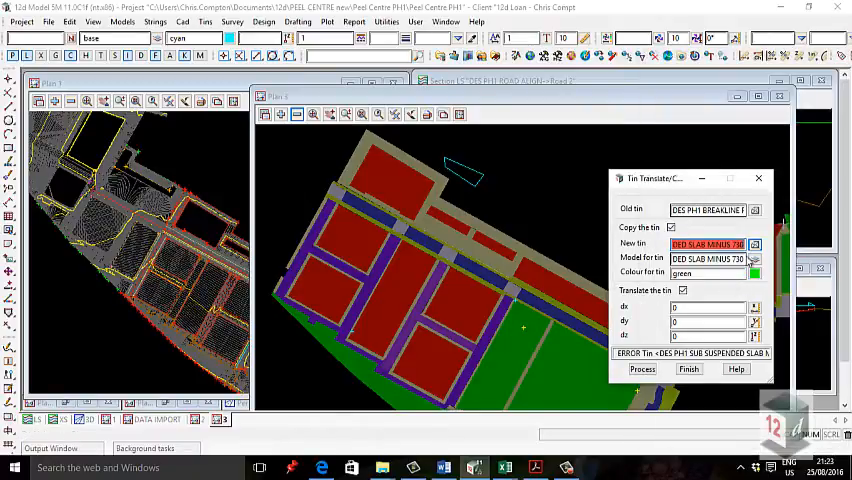
pyautogui.click(710, 244)
pyautogui.write('-0.73')
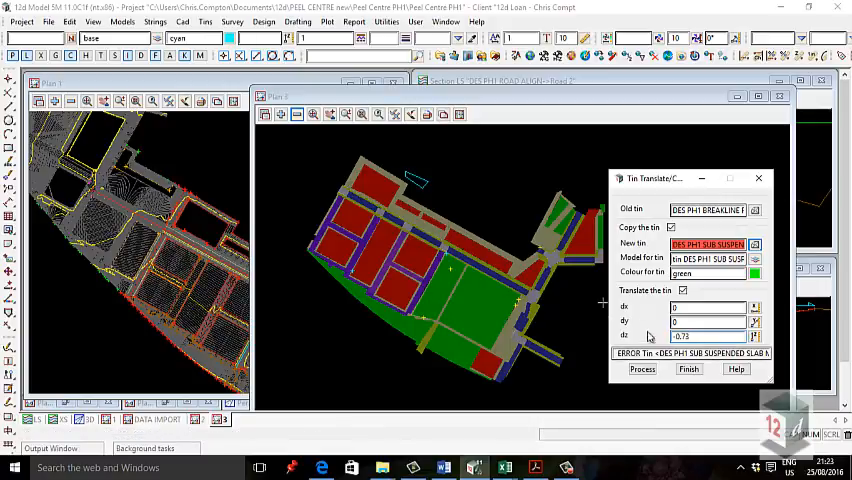
pyautogui.click(641, 369)
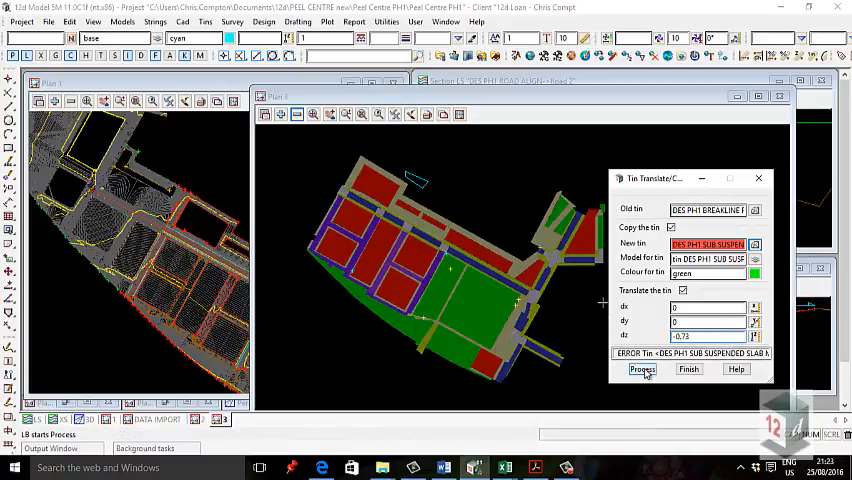
pyautogui.click(642, 369)
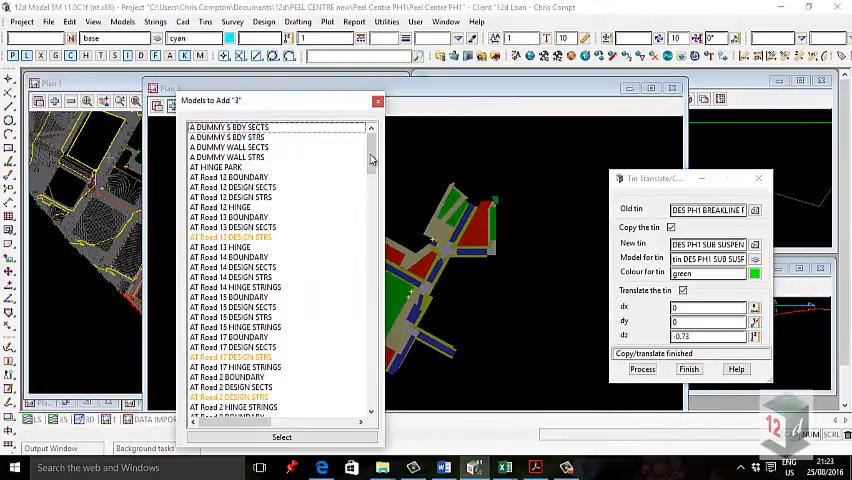
pyautogui.scroll(-3)
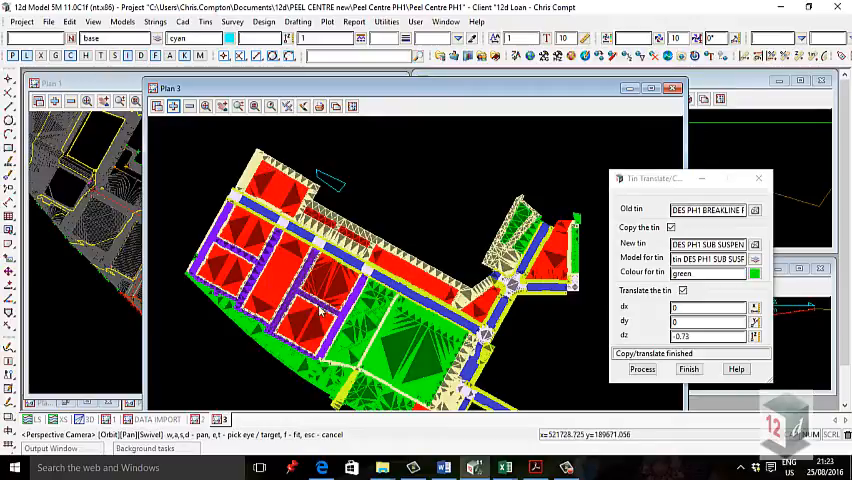
# Null SUSPENDED SLAB MINUS 730 triangles outside the depth area polygons, then display phase 1 sub tins
pyautogui.click(205, 21)
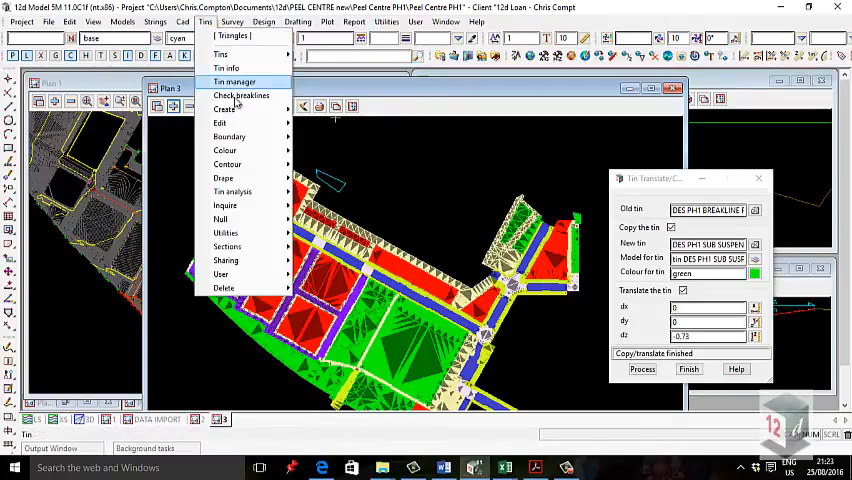
pyautogui.moveTo(225, 205)
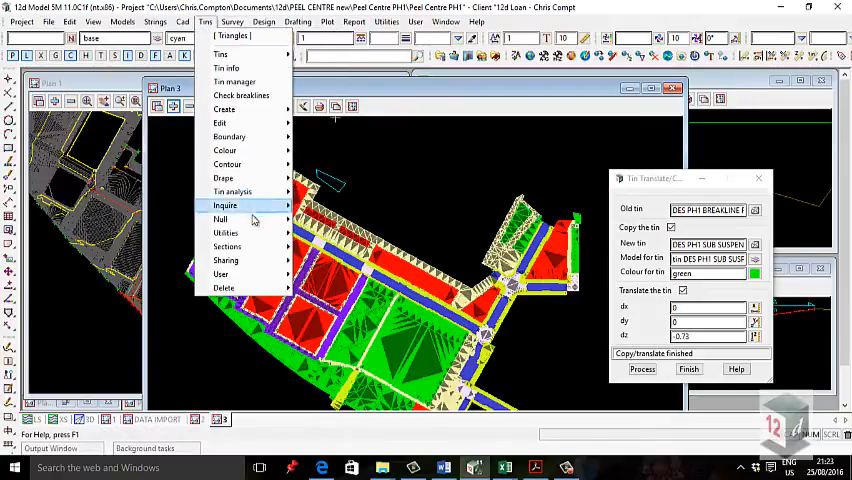
pyautogui.click(220, 219)
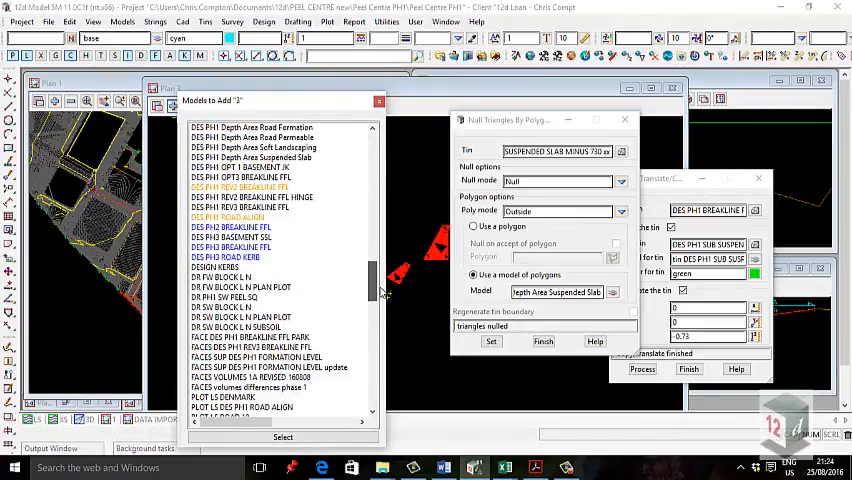
pyautogui.scroll(-3)
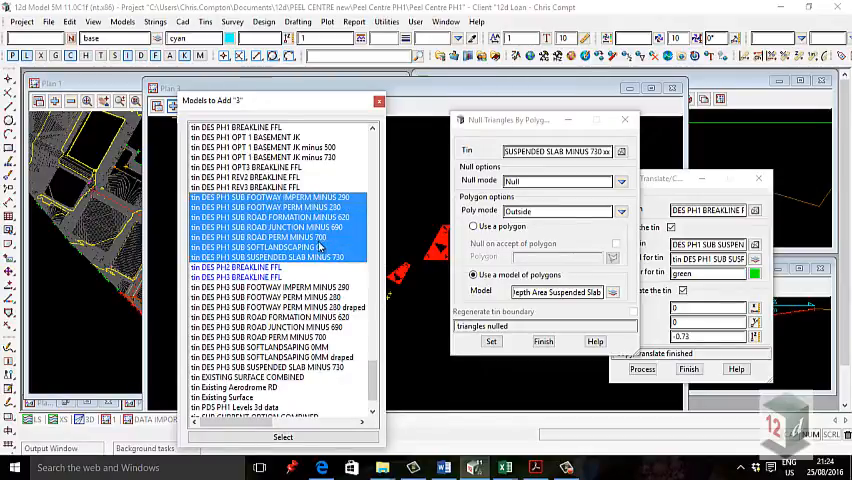
pyautogui.click(283, 437)
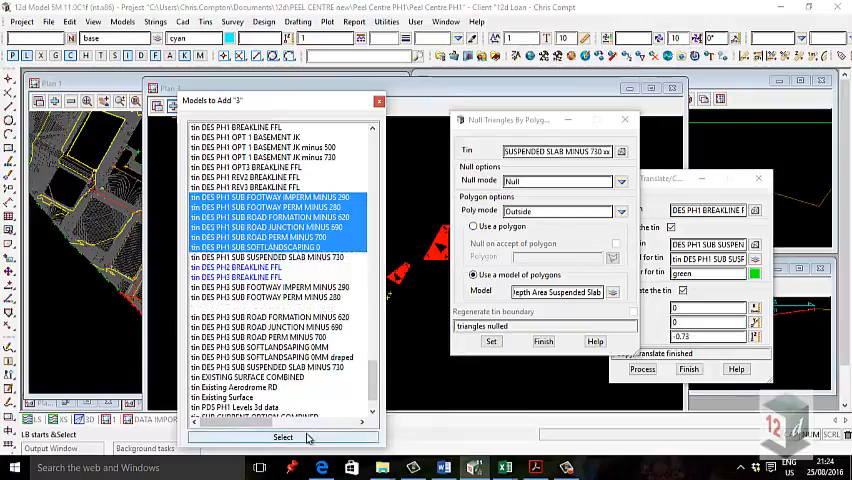
pyautogui.click(283, 437)
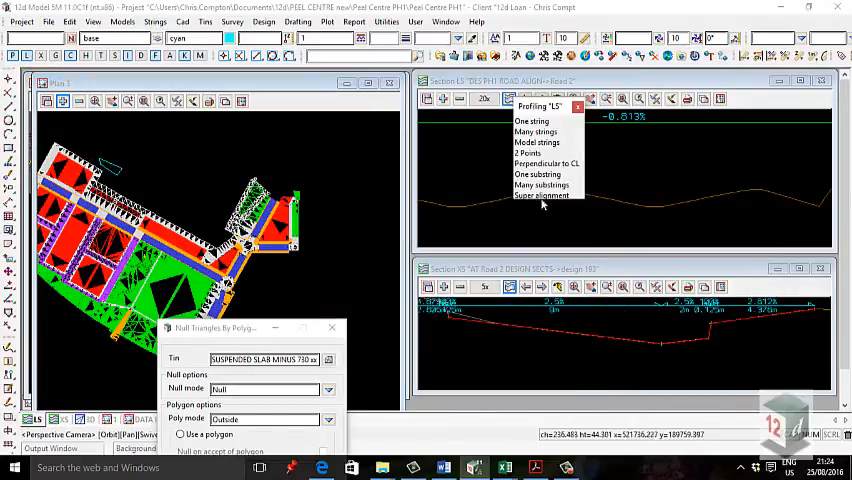
# Profile a two-point long section across the site and swap in the chosen design models
pyautogui.click(528, 152)
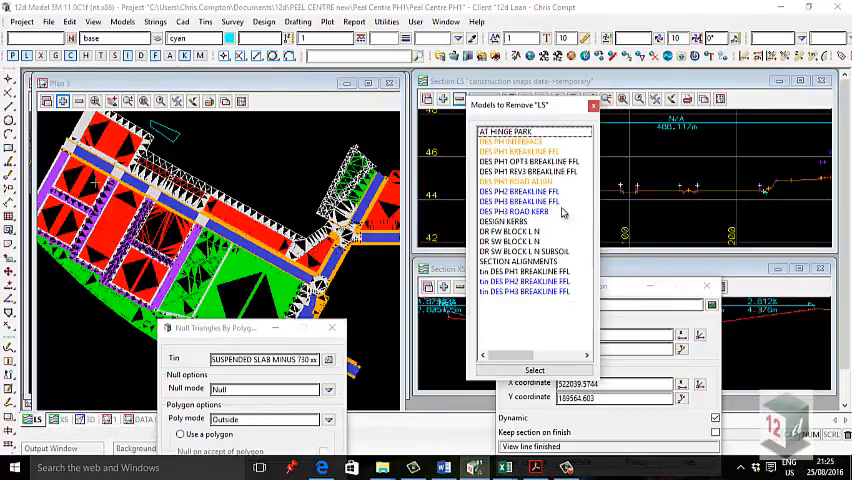
pyautogui.click(530, 161)
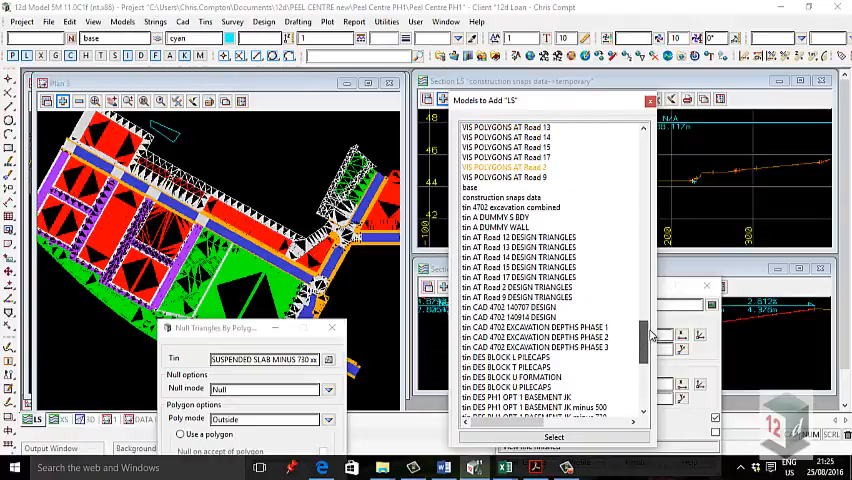
pyautogui.scroll(-3)
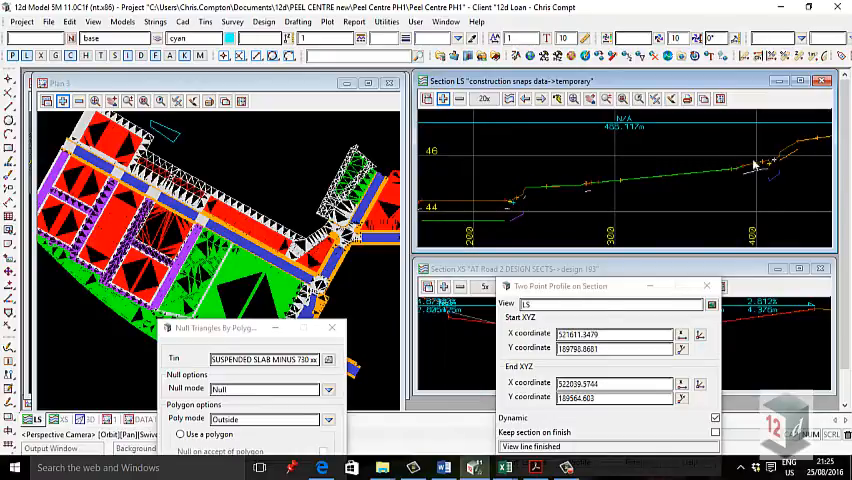
pyautogui.moveTo(310, 168)
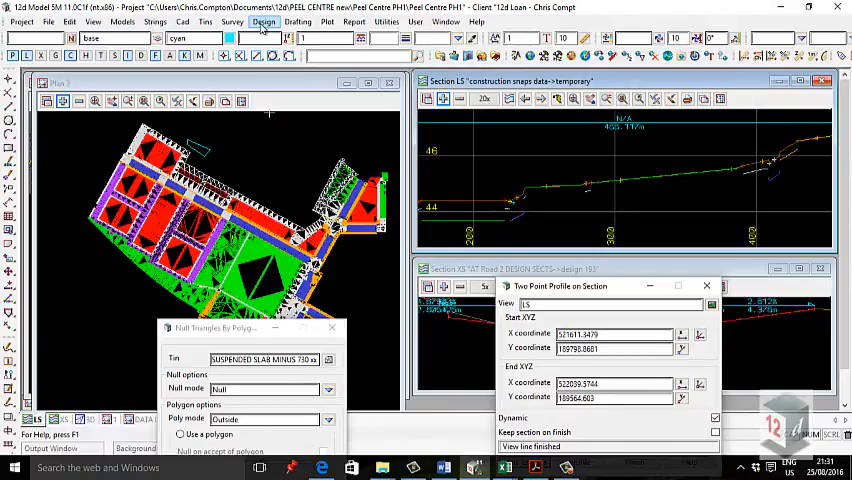
# Plot the SUP DES PH1 FORMATION LEVEL super tin on the long section
pyautogui.click(264, 21)
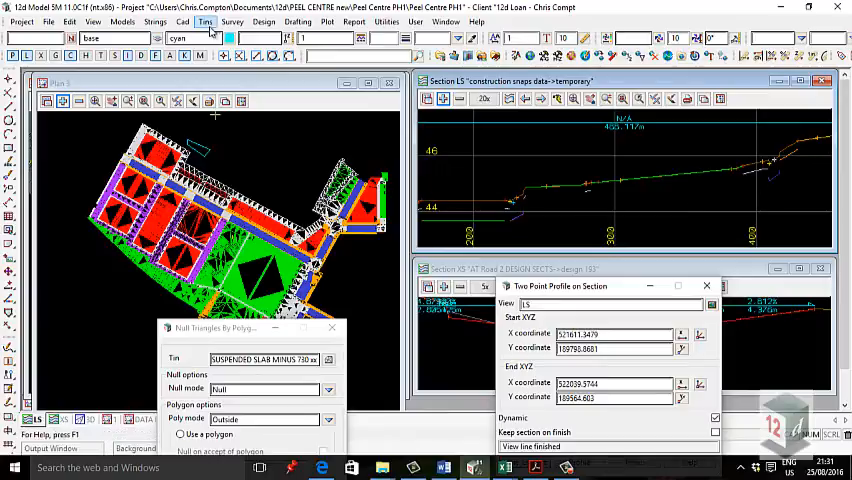
pyautogui.click(205, 21)
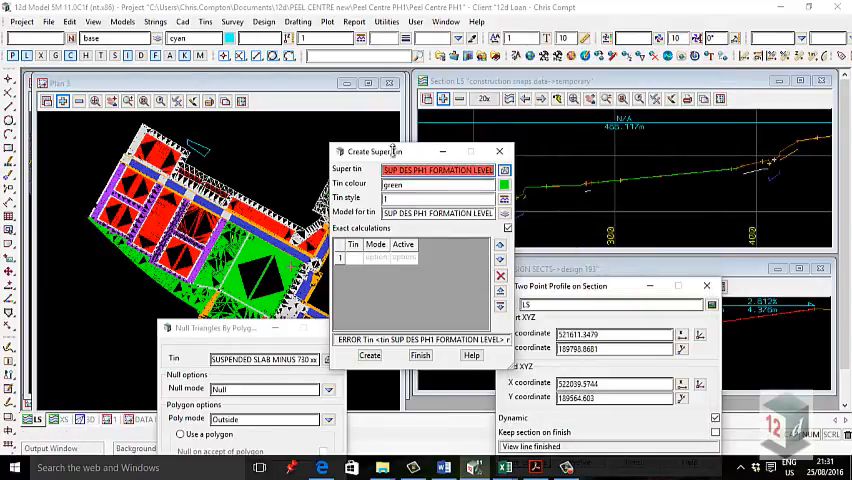
pyautogui.click(205, 21)
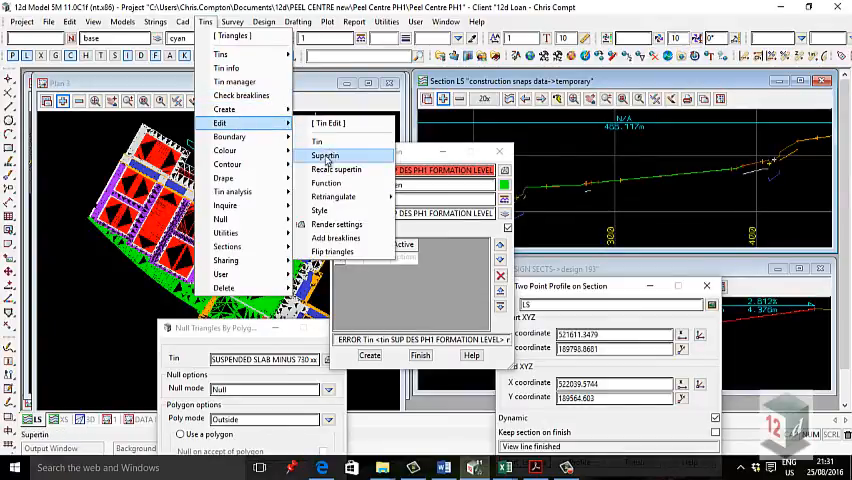
pyautogui.click(325, 155)
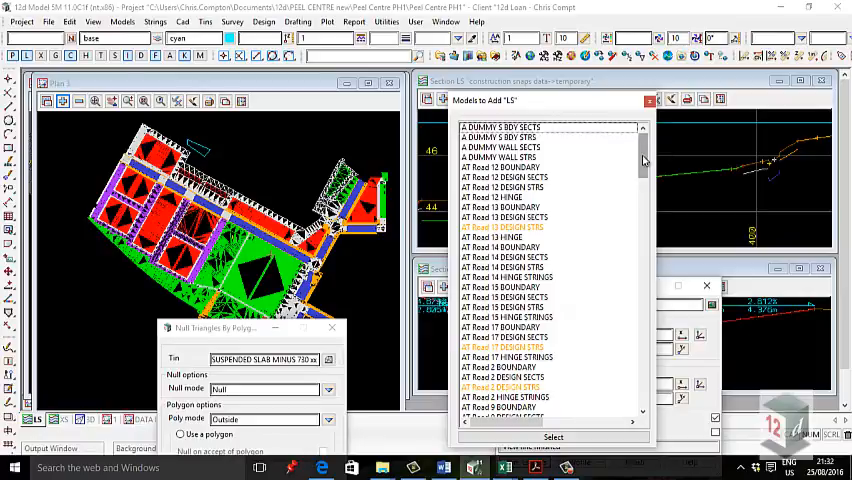
pyautogui.scroll(-3)
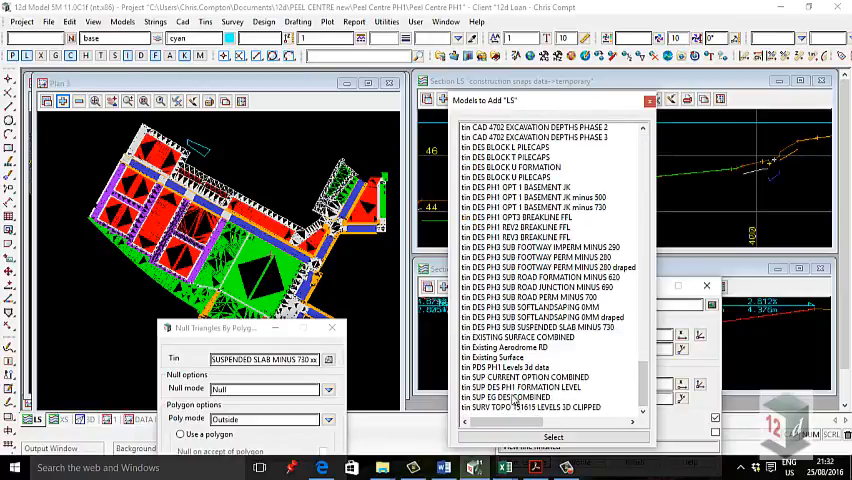
pyautogui.click(540, 387)
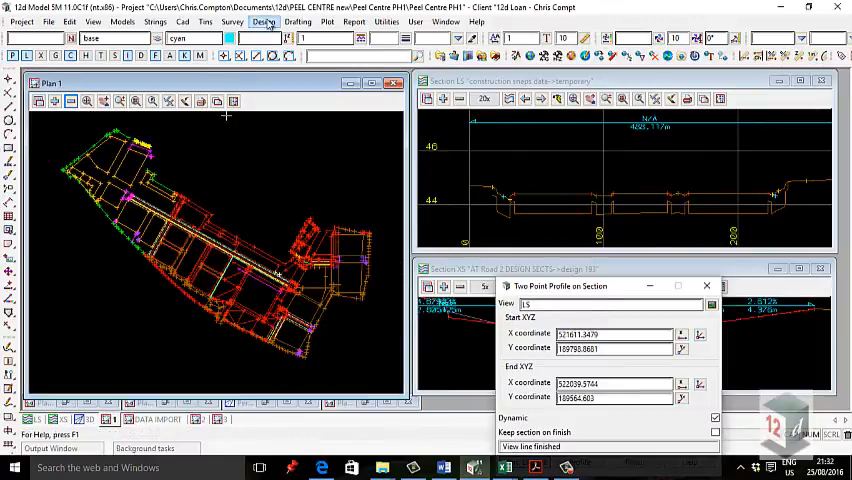
# Open the Tin to tin exact volume panel and add the faces model to Plan 1
pyautogui.click(265, 21)
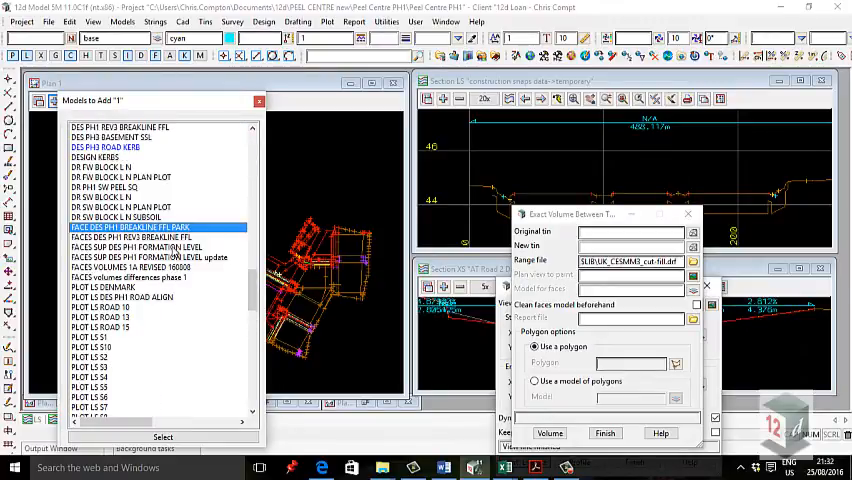
pyautogui.click(137, 247)
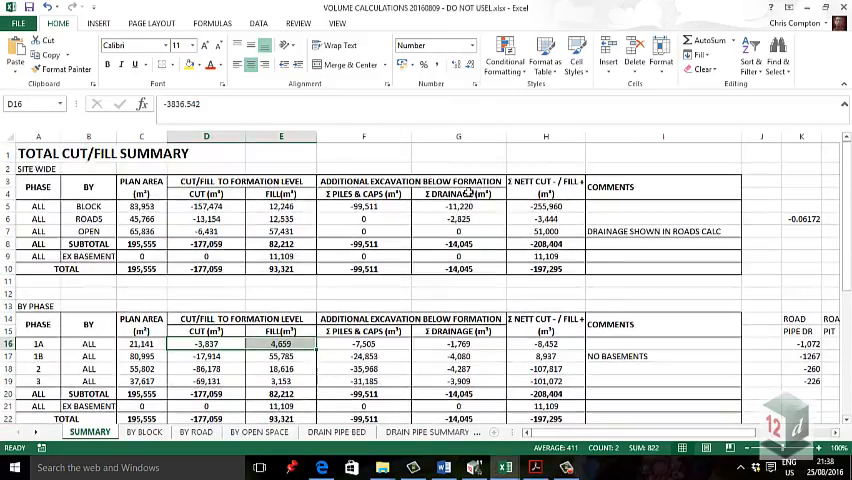
# Scroll the SUMMARY sheet to review site-wide and per-phase cut/fill totals
pyautogui.scroll(-3)
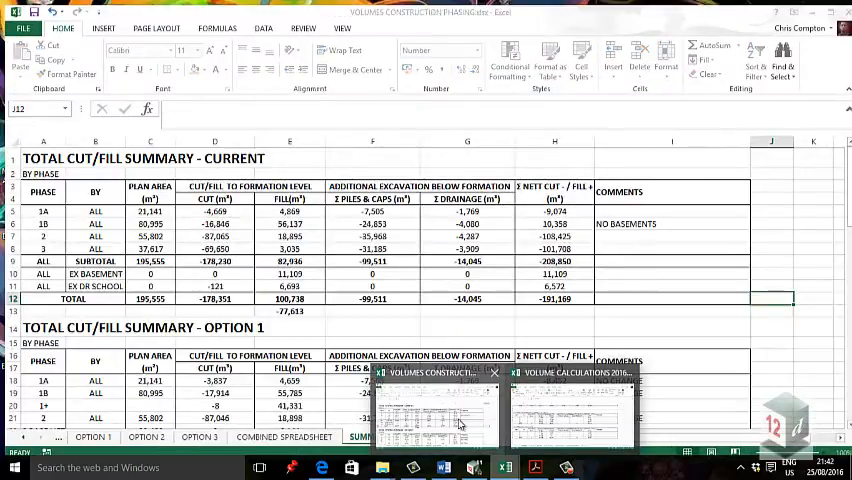
# Bring VOLUMES CONSTRUCTION PHASING forward and scroll through the Option 1–3 phase summaries
pyautogui.click(573, 408)
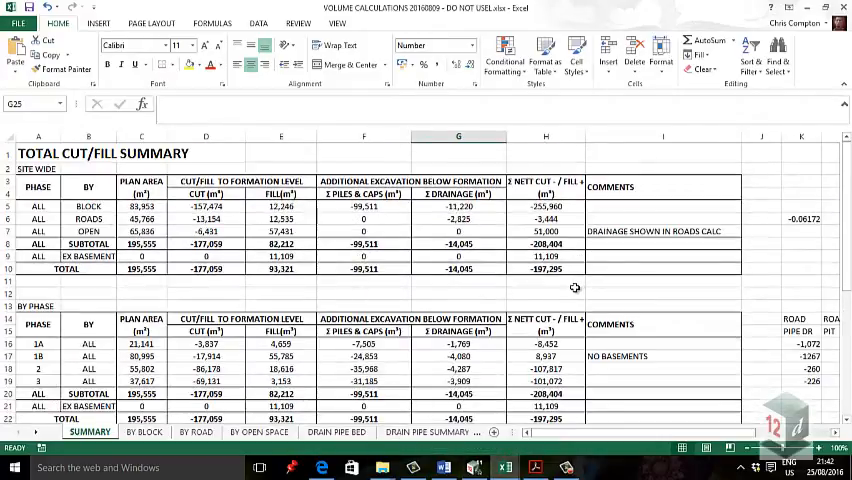
pyautogui.scroll(-3)
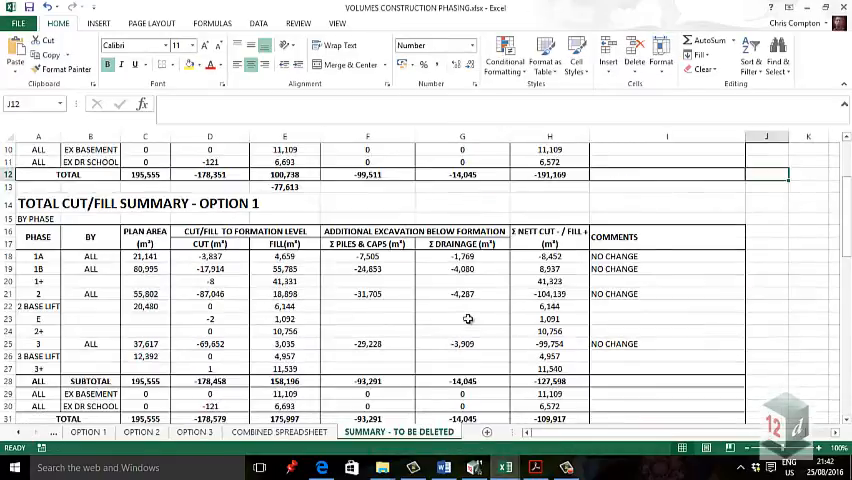
pyautogui.scroll(-3)
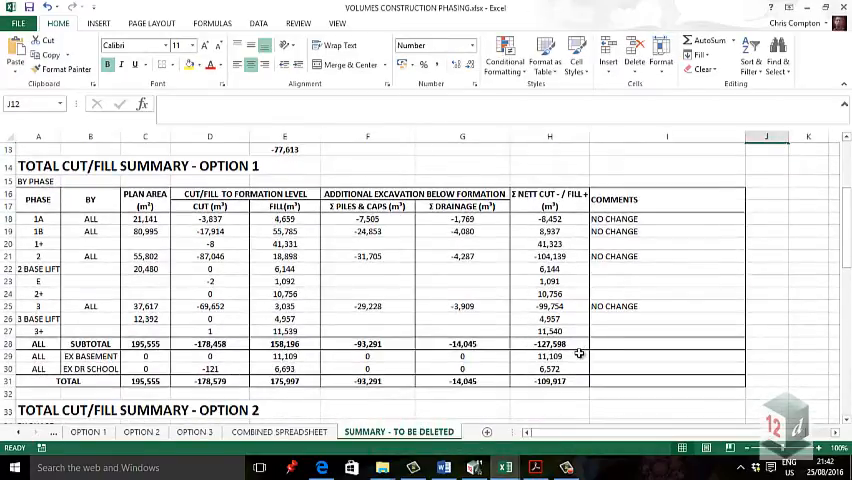
pyautogui.scroll(-3)
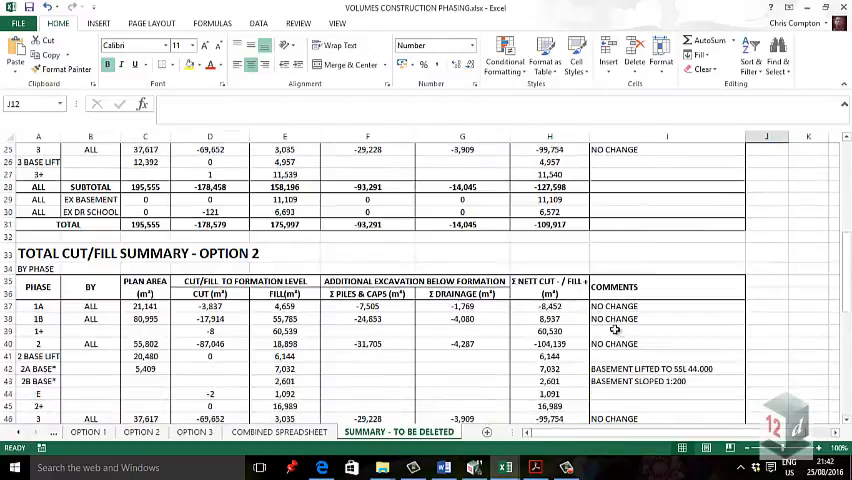
pyautogui.scroll(-3)
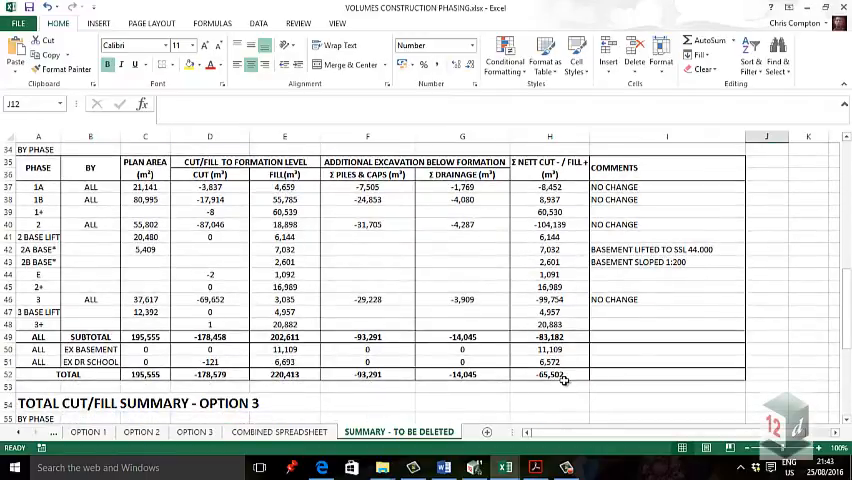
pyautogui.scroll(-3)
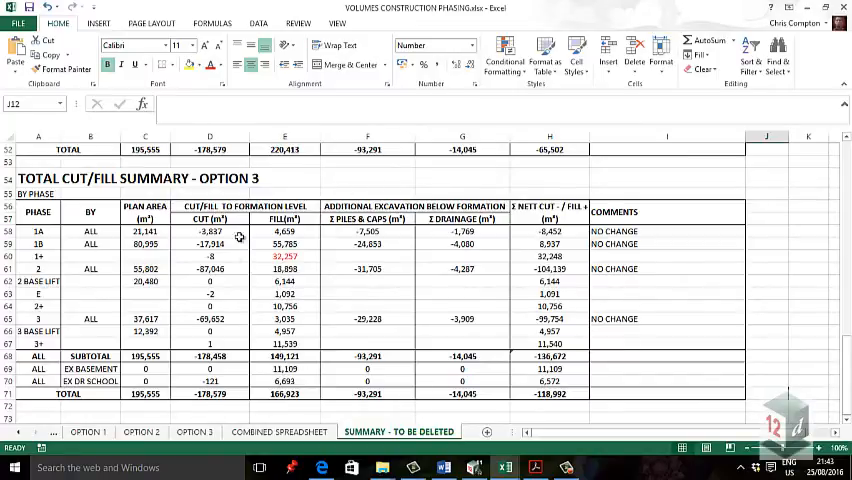
pyautogui.moveTo(310, 258)
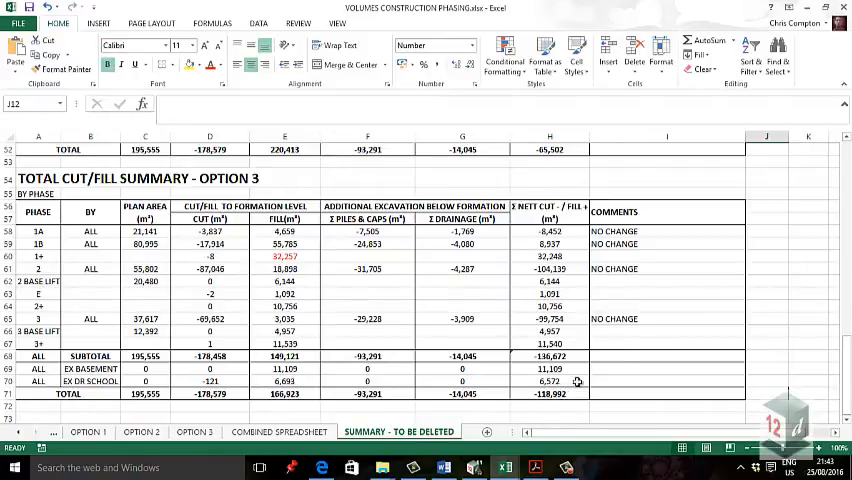
pyautogui.scroll(-3)
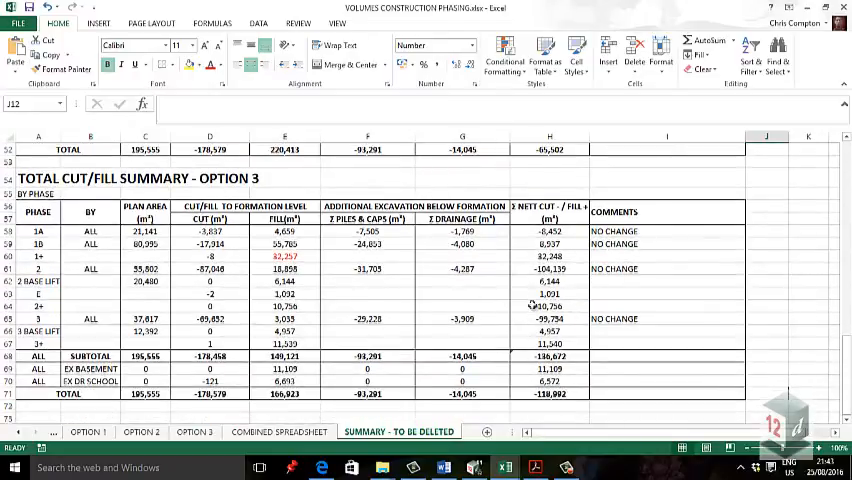
pyautogui.scroll(-3)
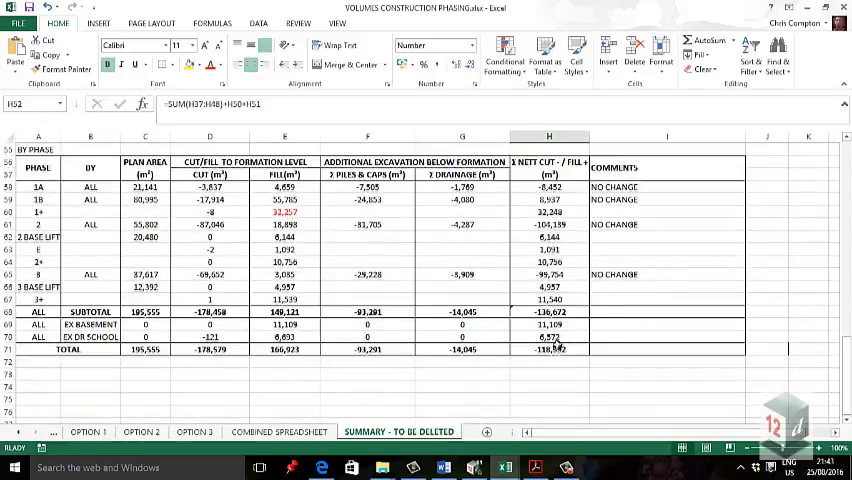
pyautogui.scroll(-3)
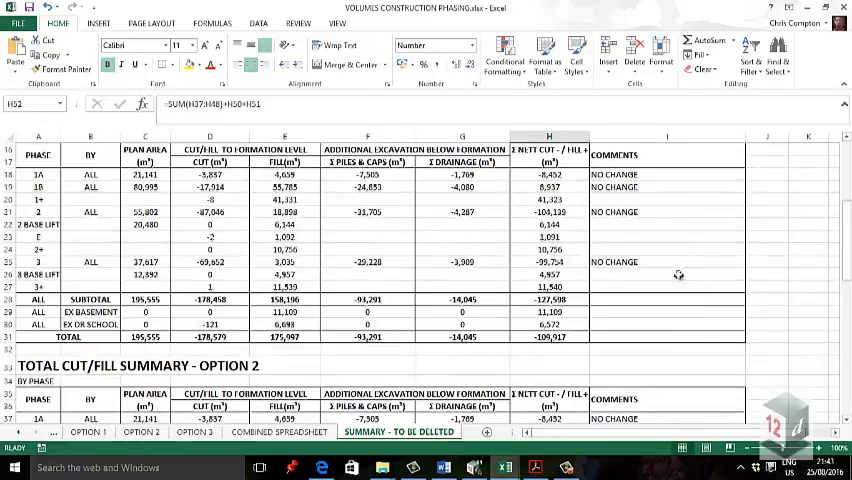
pyautogui.scroll(-3)
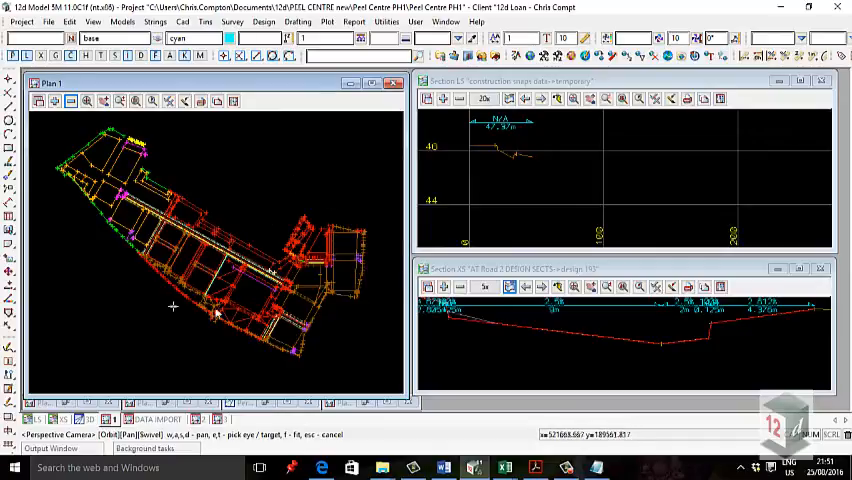
pyautogui.moveTo(160, 183)
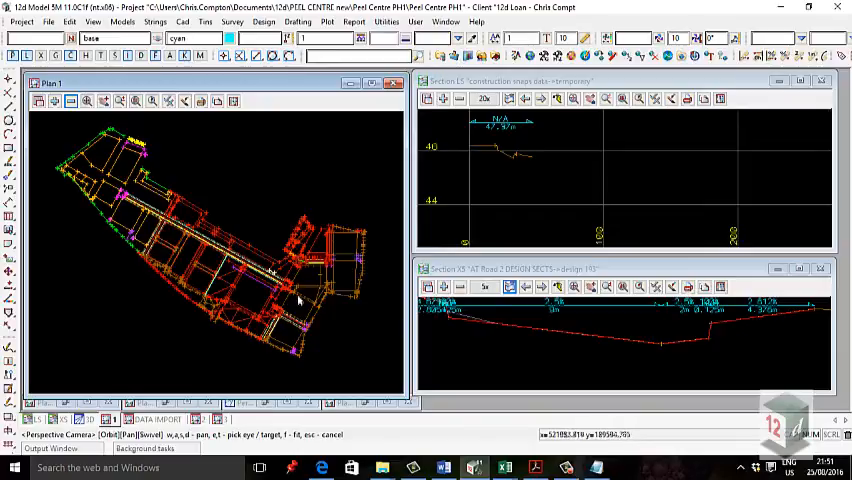
pyautogui.moveTo(254, 237)
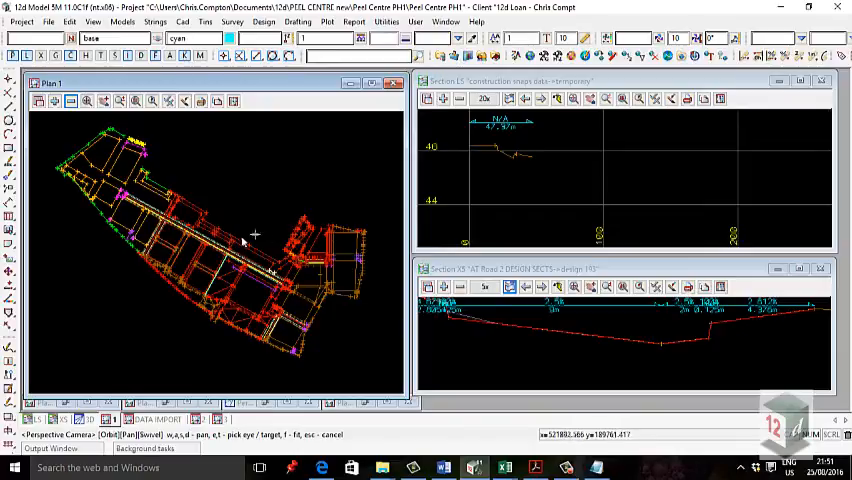
pyautogui.moveTo(308, 283)
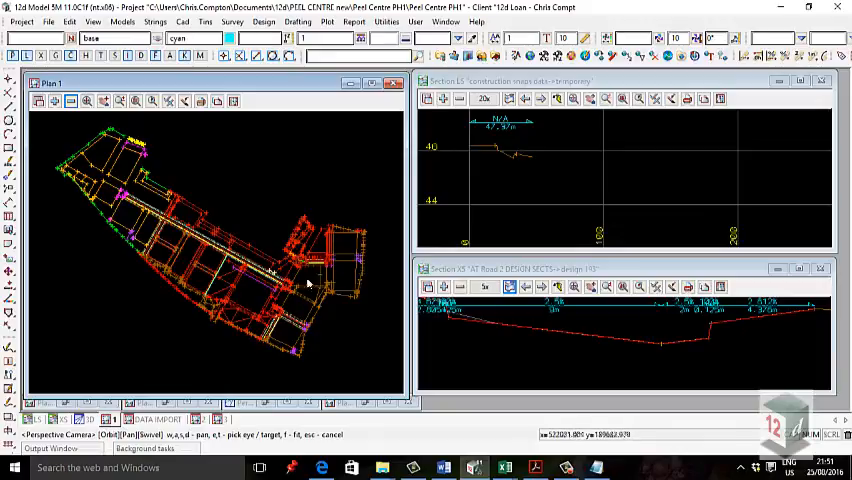
pyautogui.moveTo(300, 288)
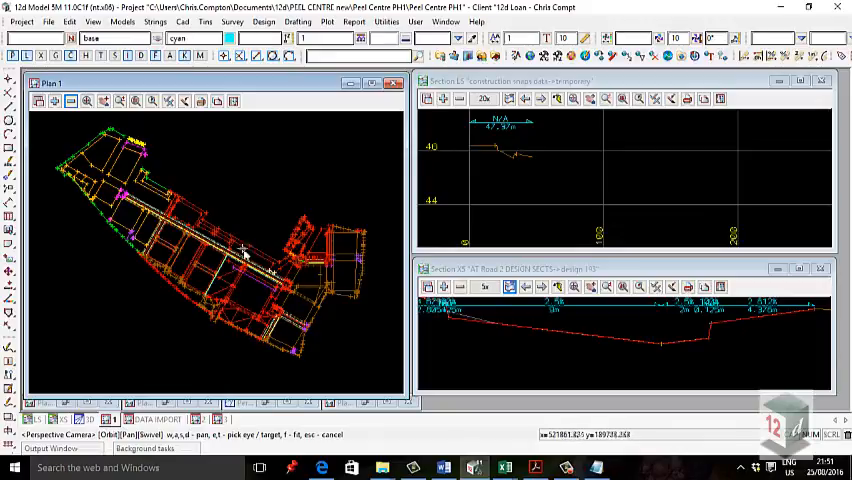
pyautogui.moveTo(248, 258)
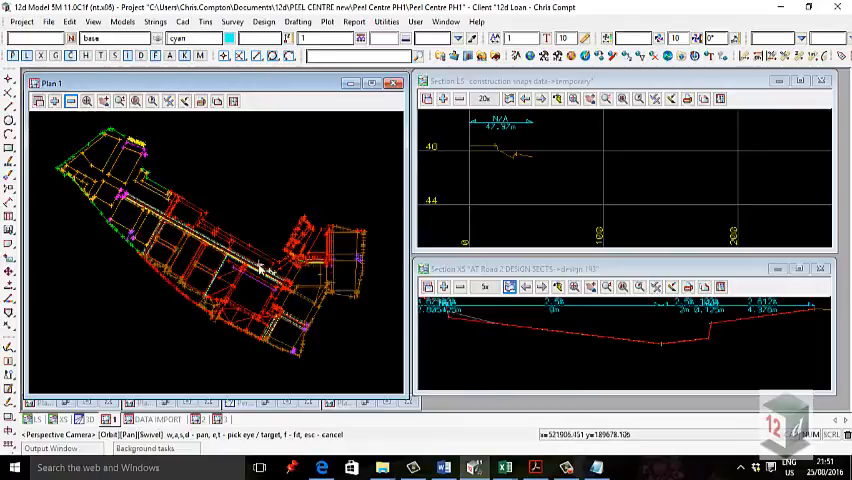
# Open Exact Volume Between Tins from the Tins menu beside the polygon plan view
pyautogui.click(205, 21)
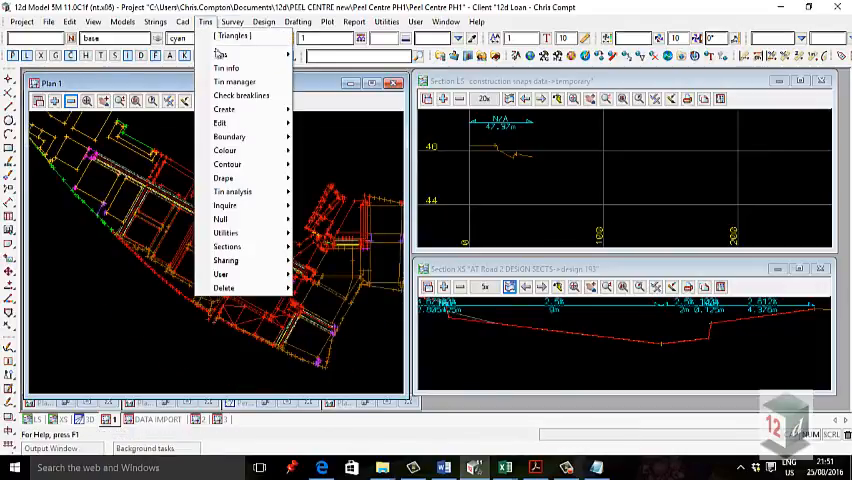
pyautogui.click(264, 21)
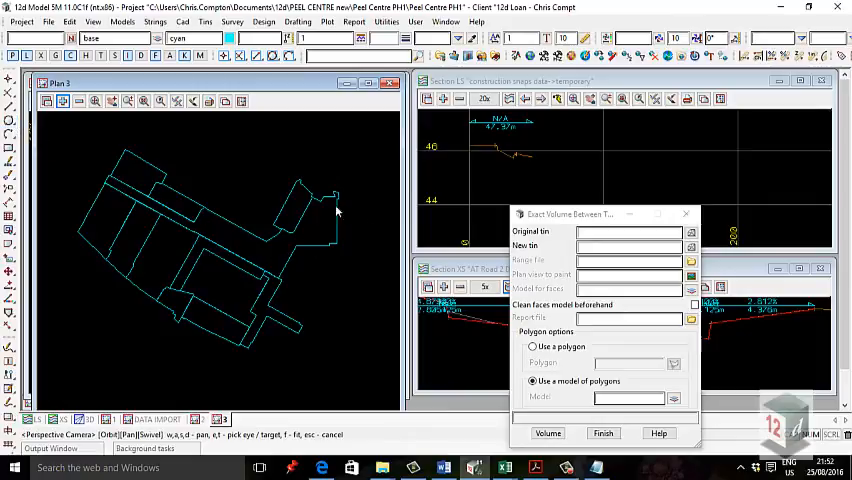
pyautogui.moveTo(225, 272)
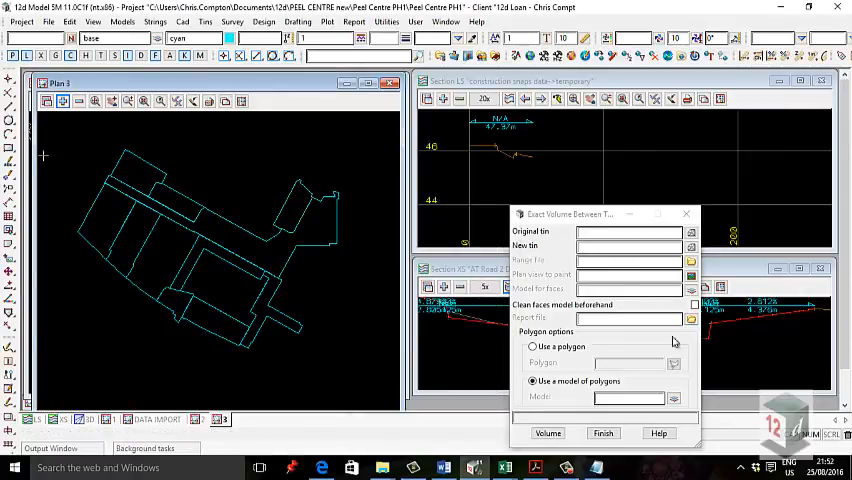
pyautogui.click(354, 21)
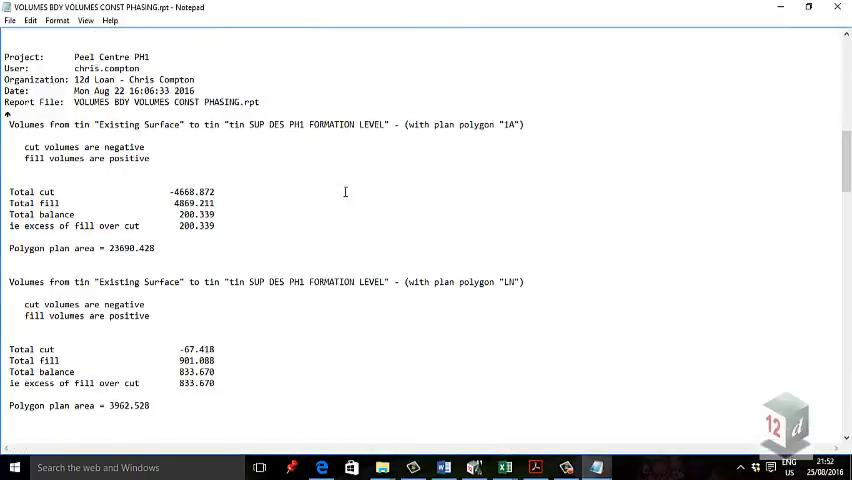
# Scroll the report's cut, fill and balance for polygons 1A, LN and PQ
pyautogui.scroll(-3)
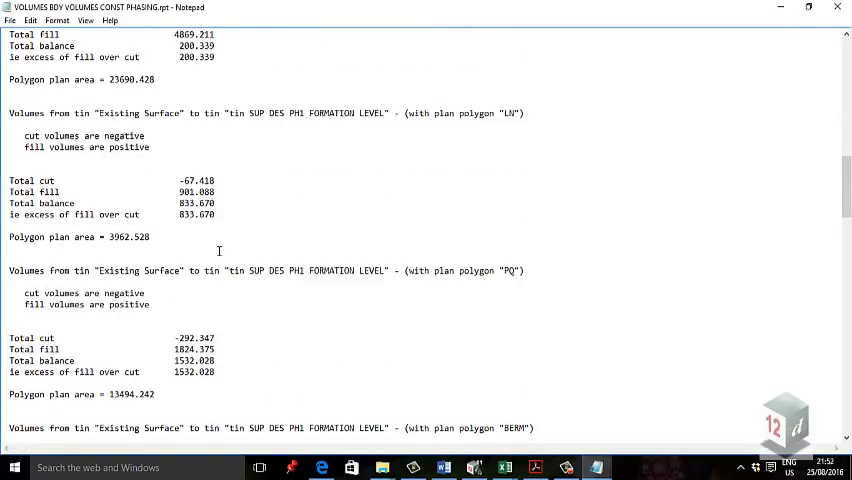
pyautogui.scroll(-3)
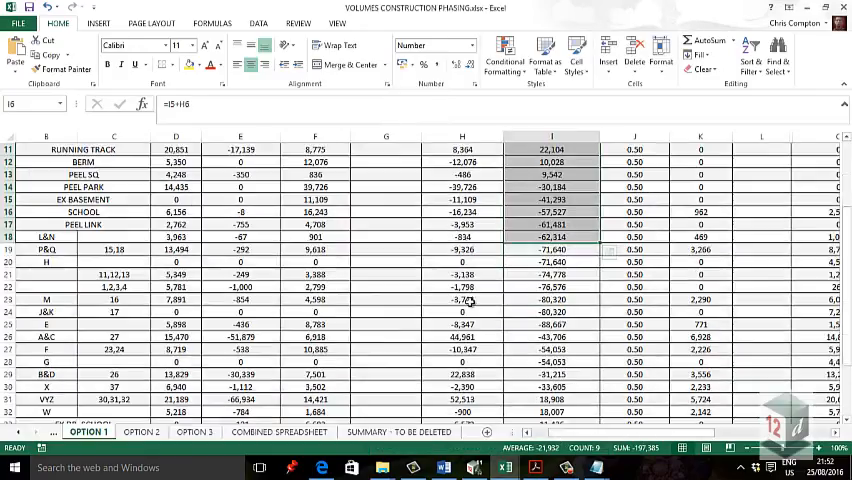
pyautogui.scroll(3)
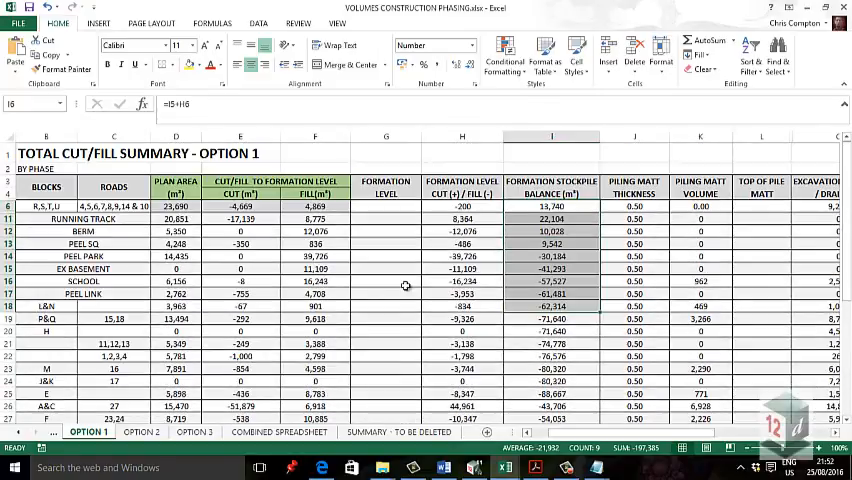